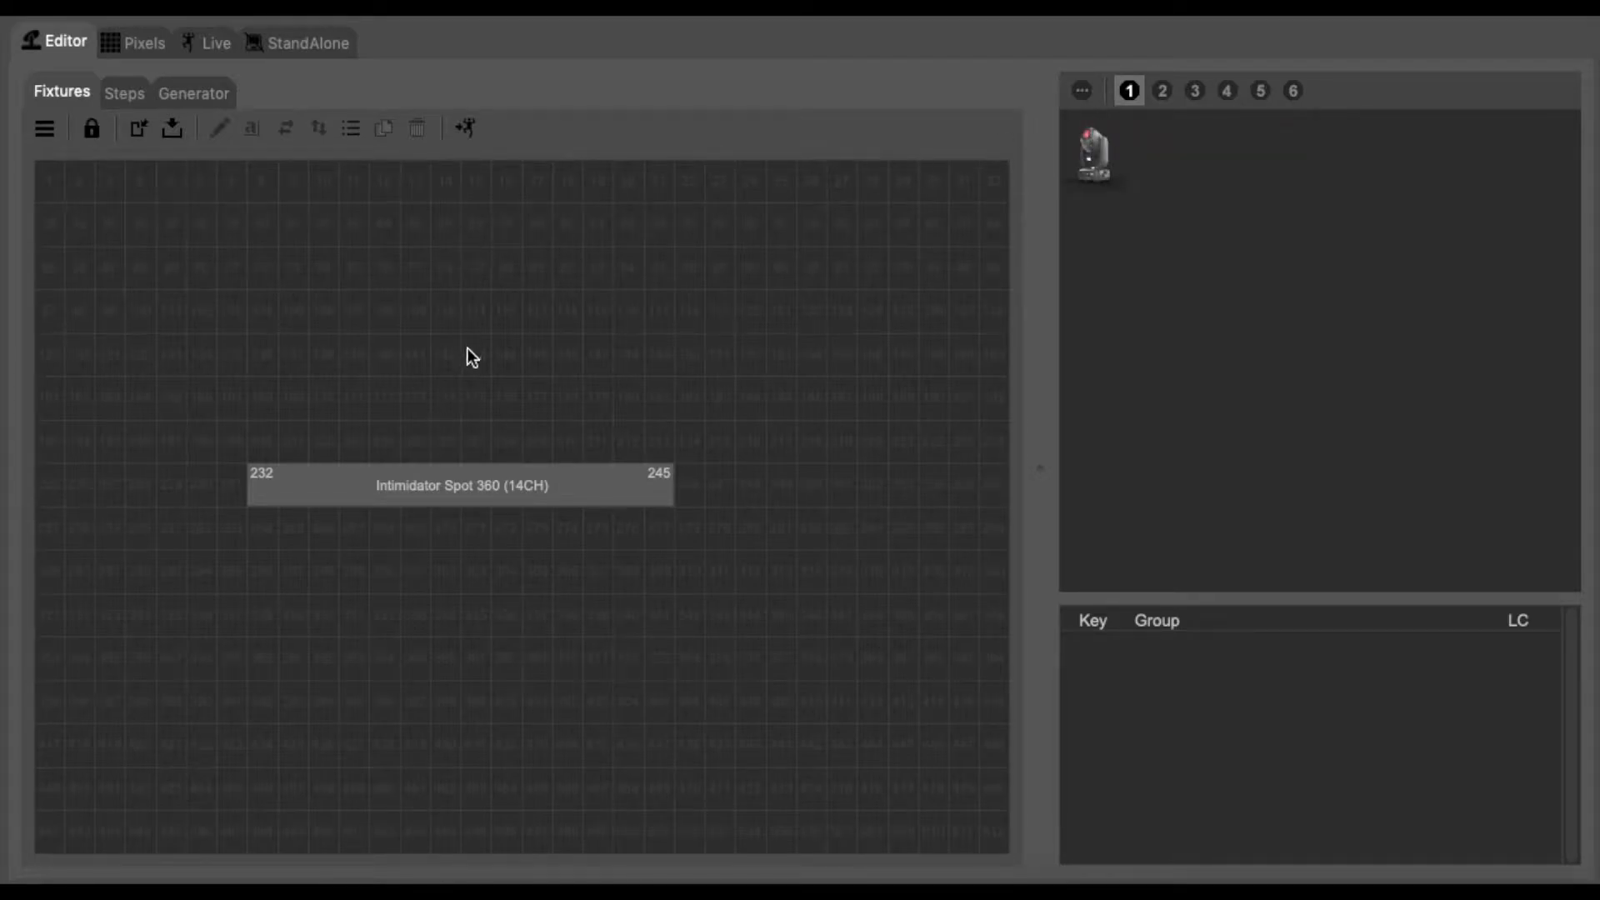
mouse_move(427, 435)
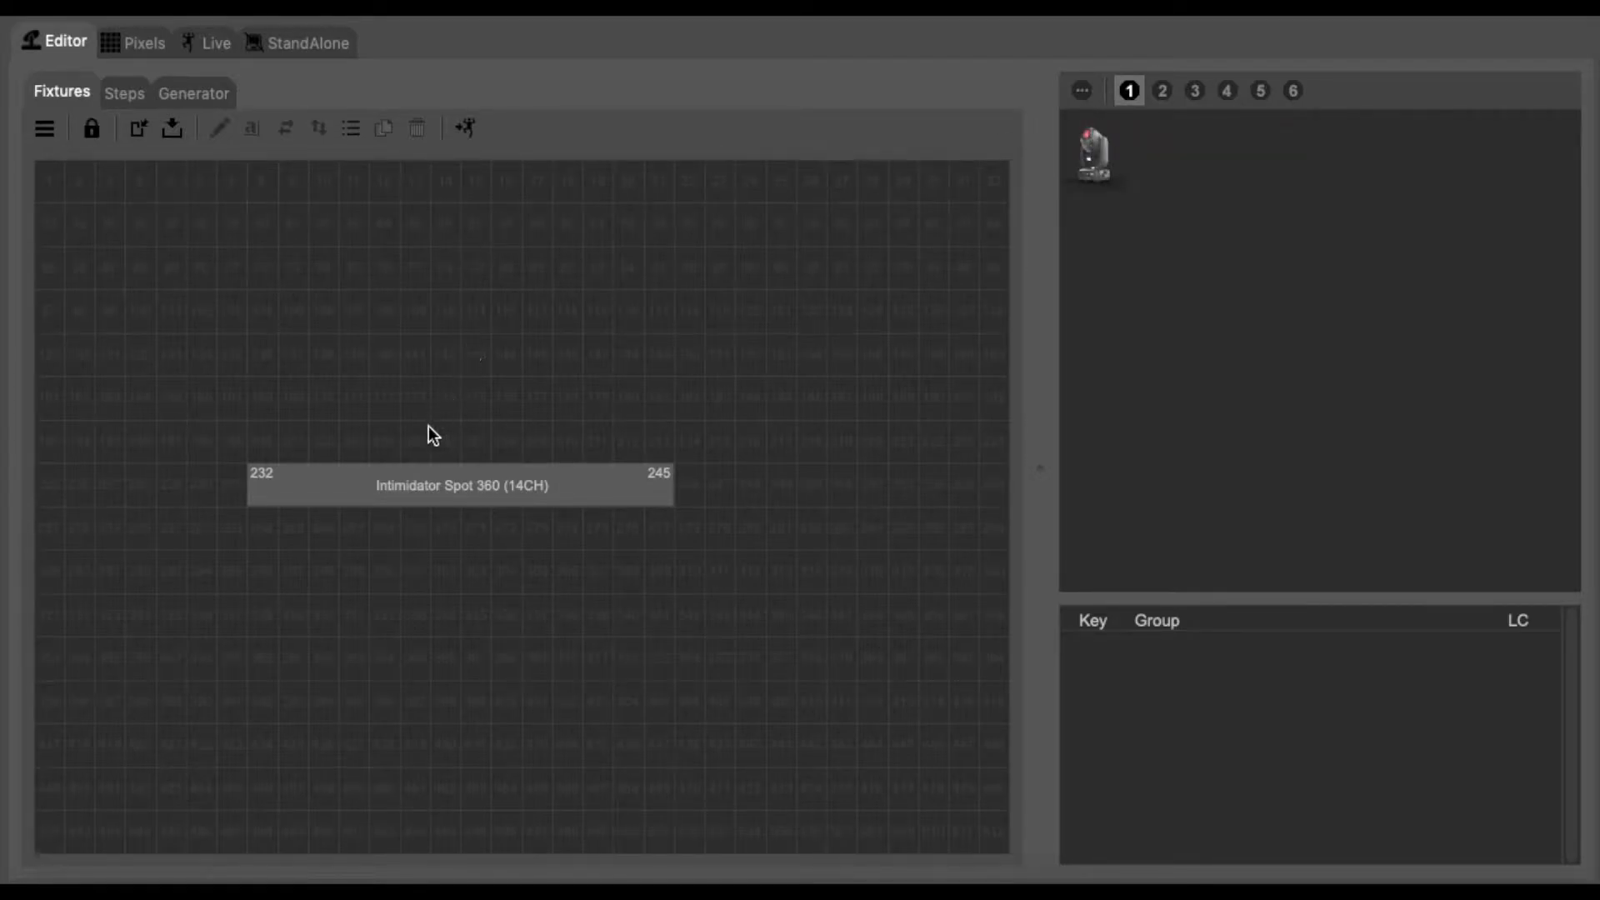
mouse_move(381, 517)
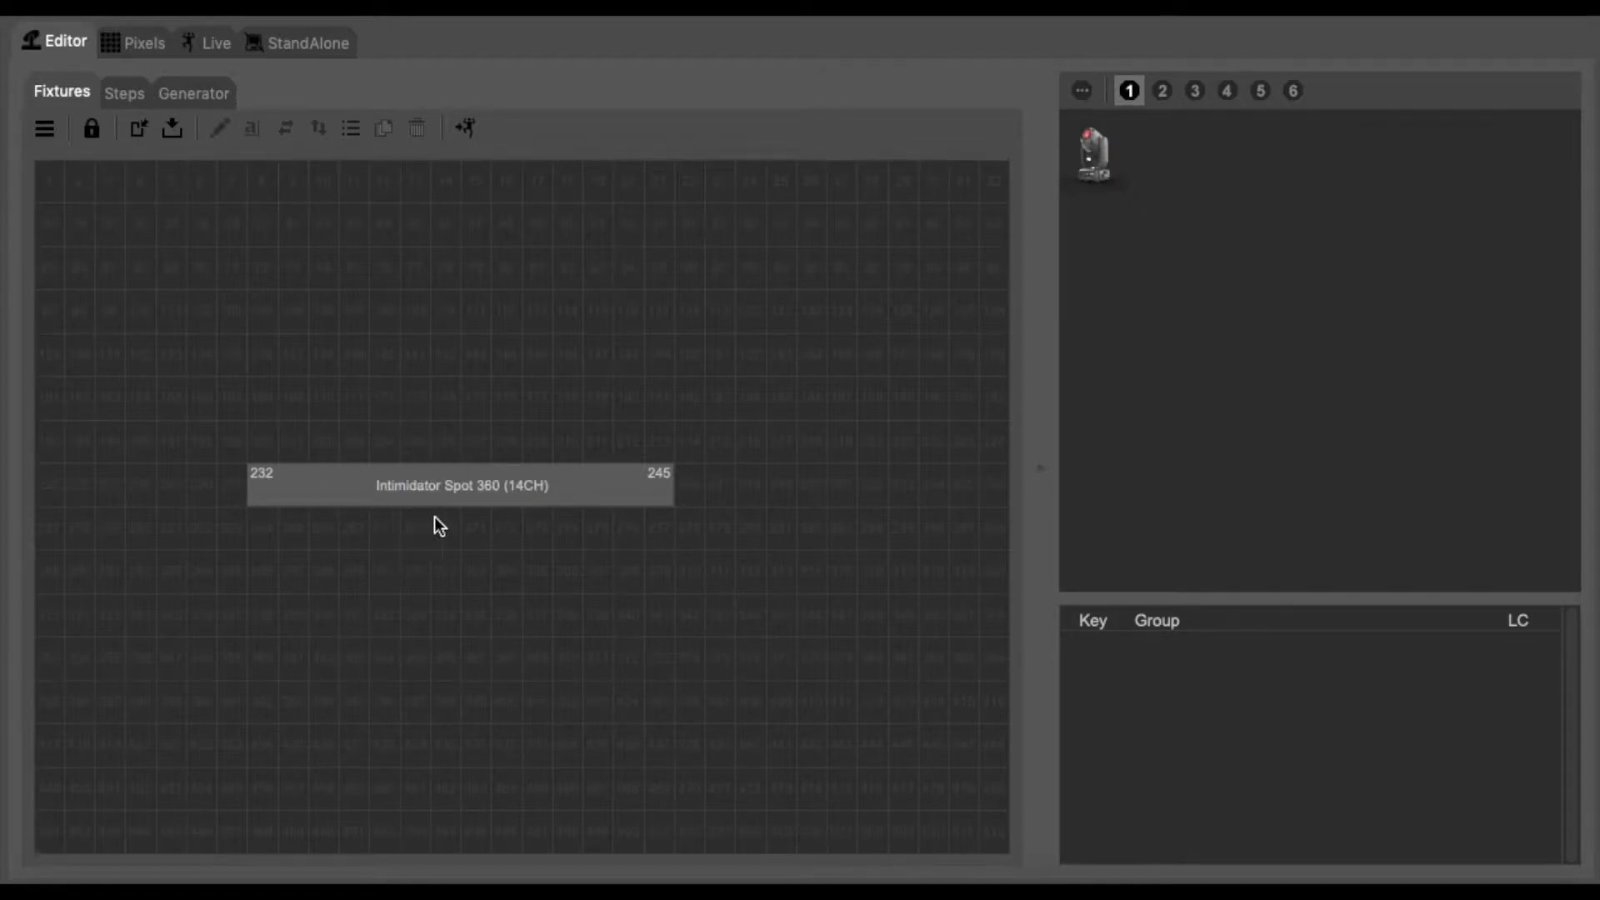
mouse_move(582, 507)
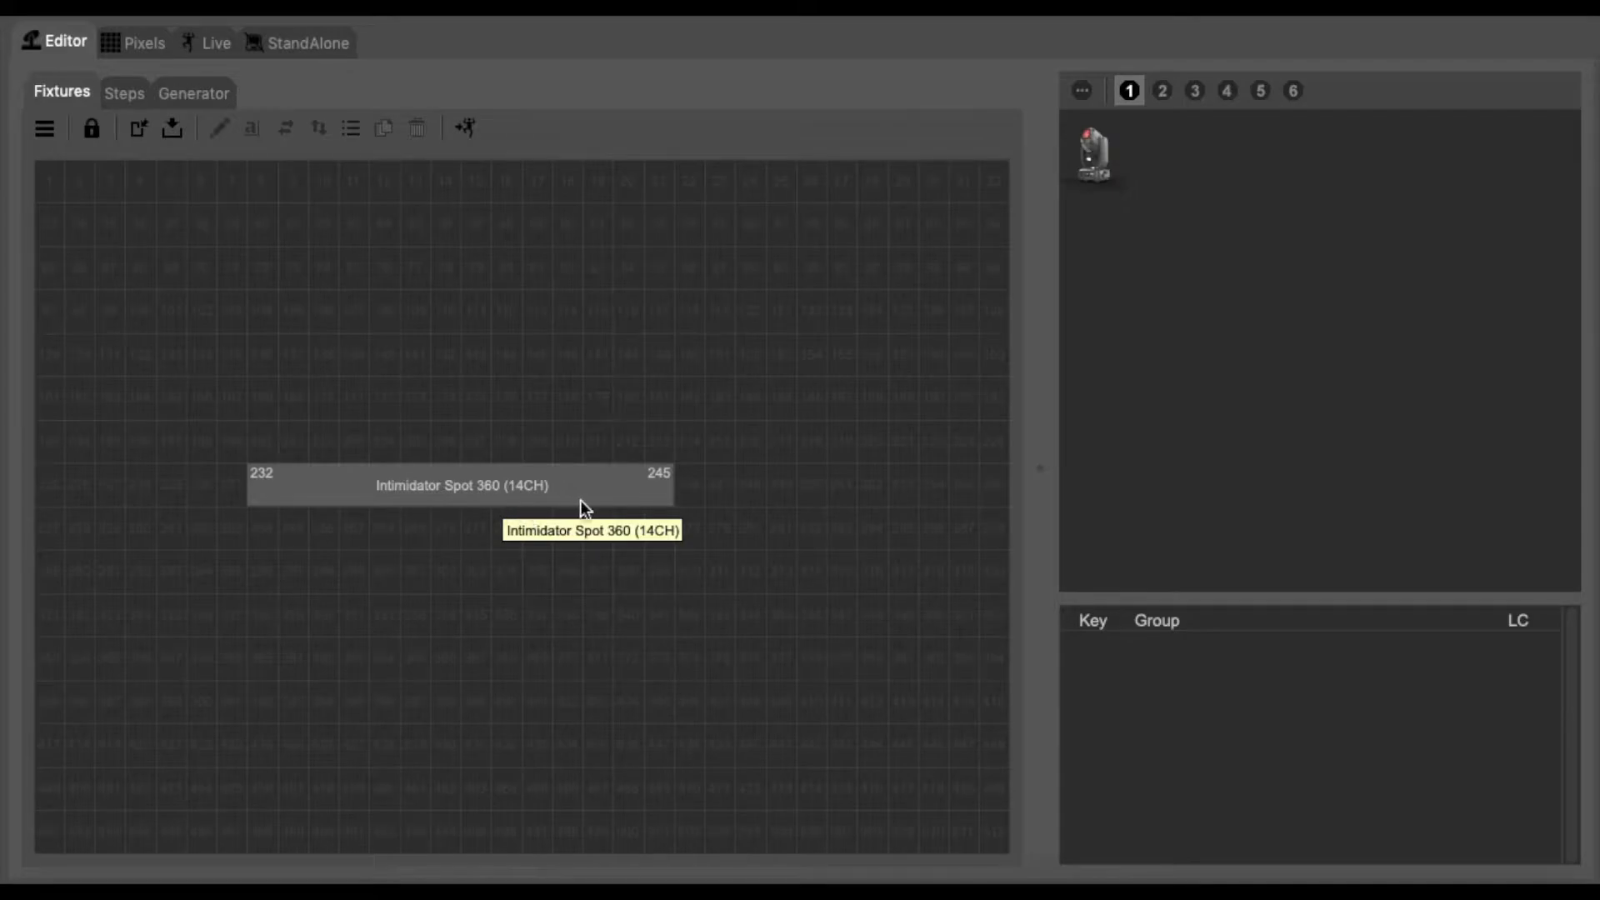
mouse_move(469, 498)
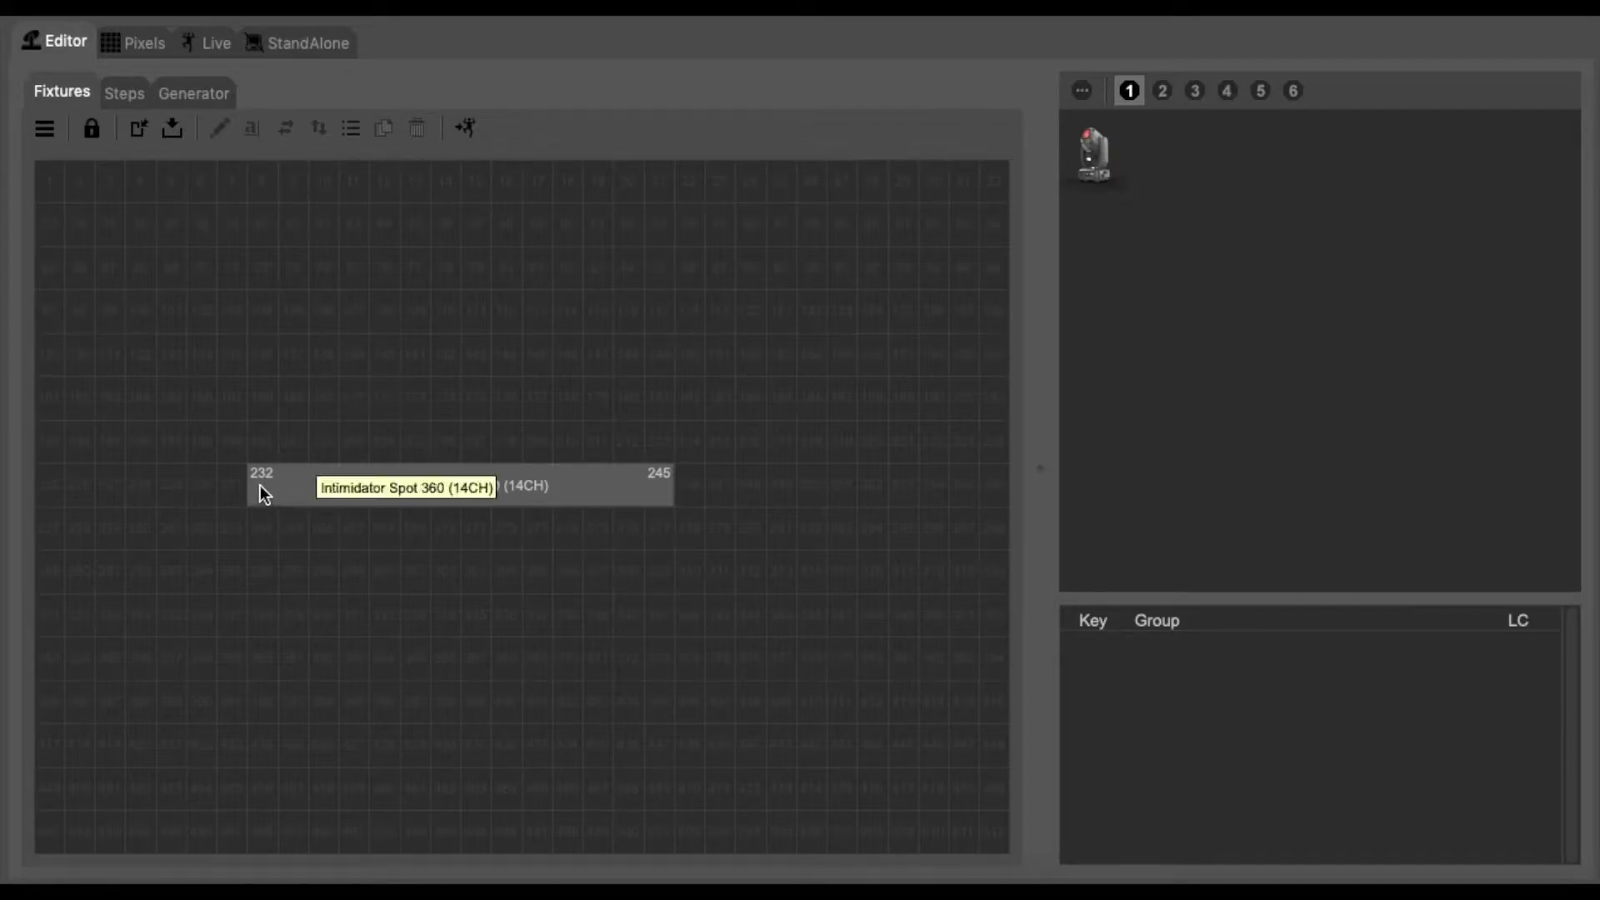
mouse_move(252, 442)
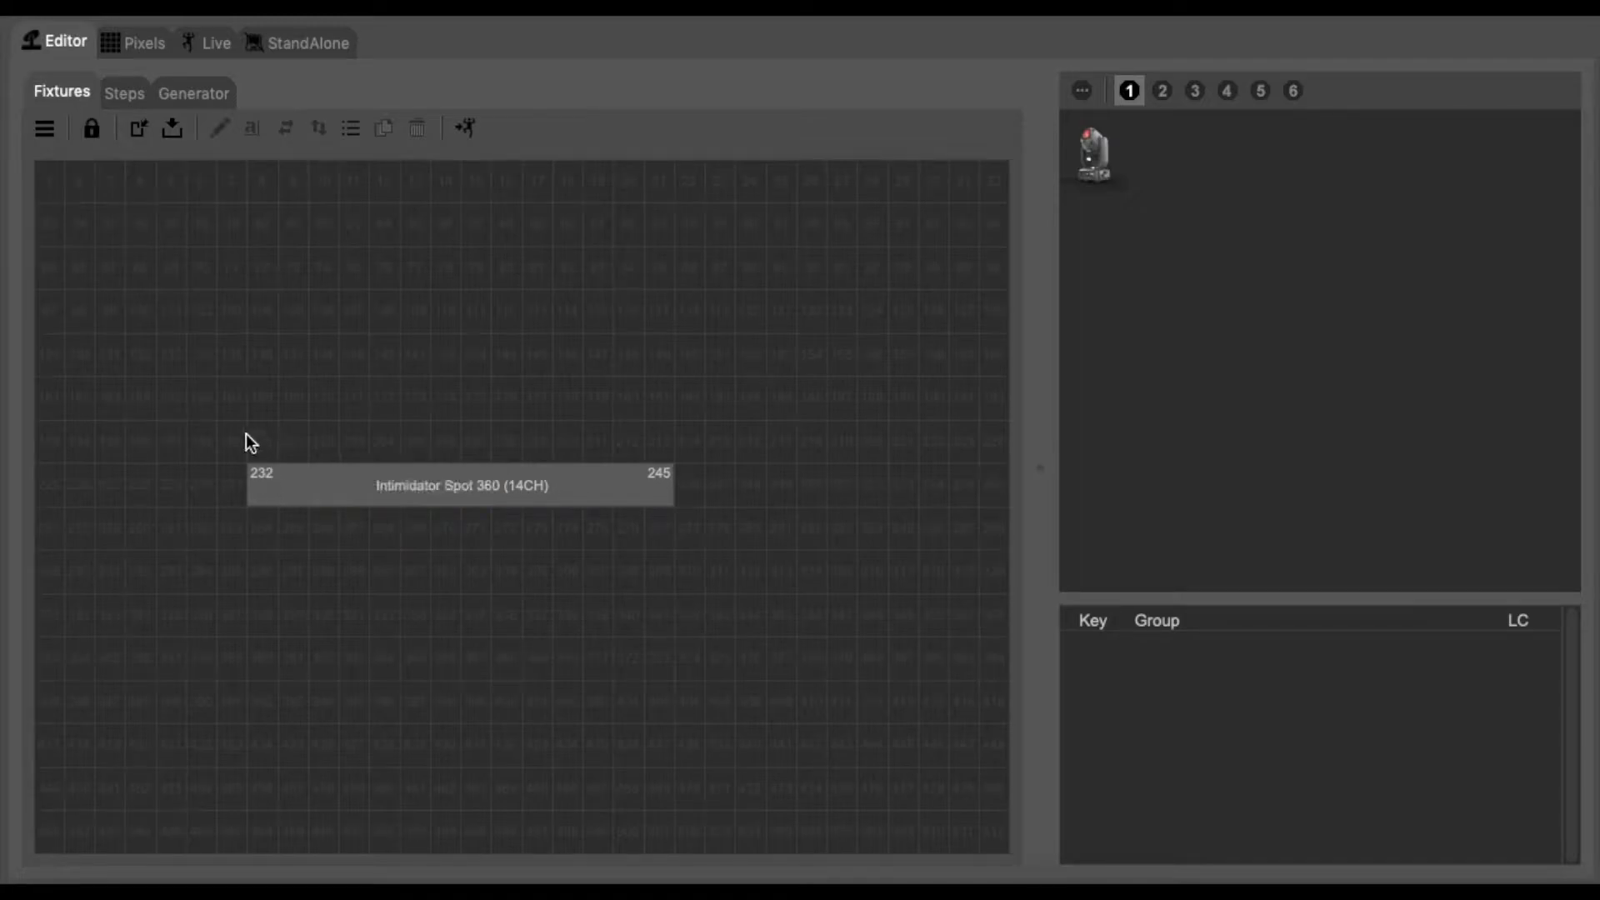
mouse_move(218, 384)
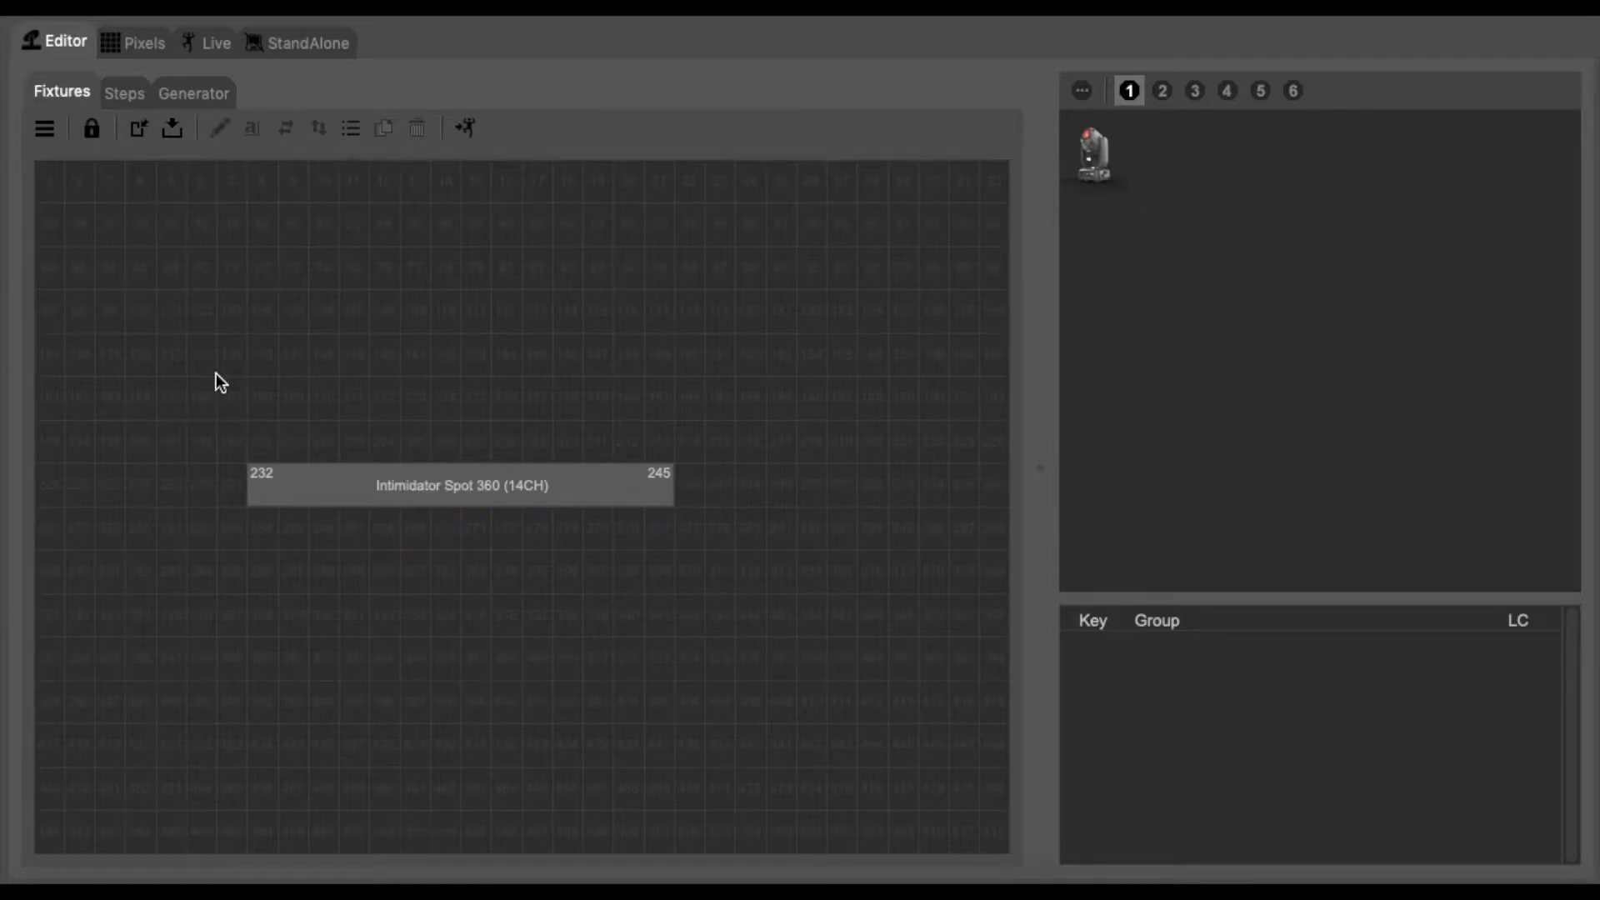